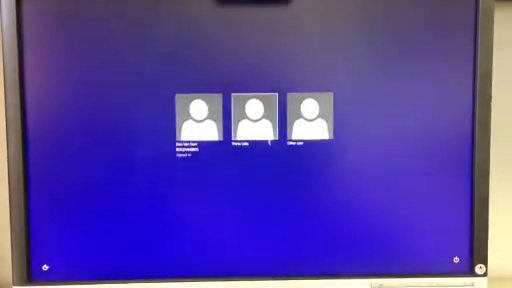
Sign in to one of the three Windows 8 user accounts from the sign-in screen.
left_click(248, 116)
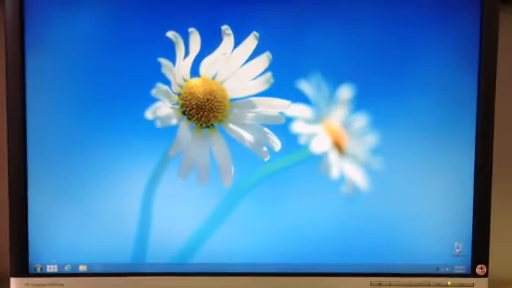
Bring up the classic Start menu from the lower-left taskbar button.
left_click(38, 268)
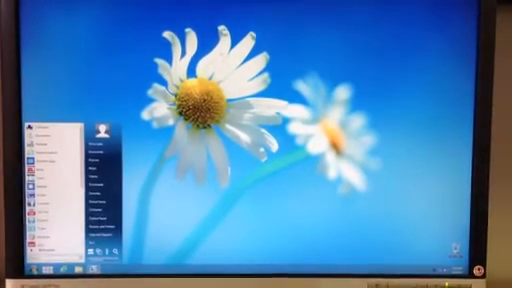